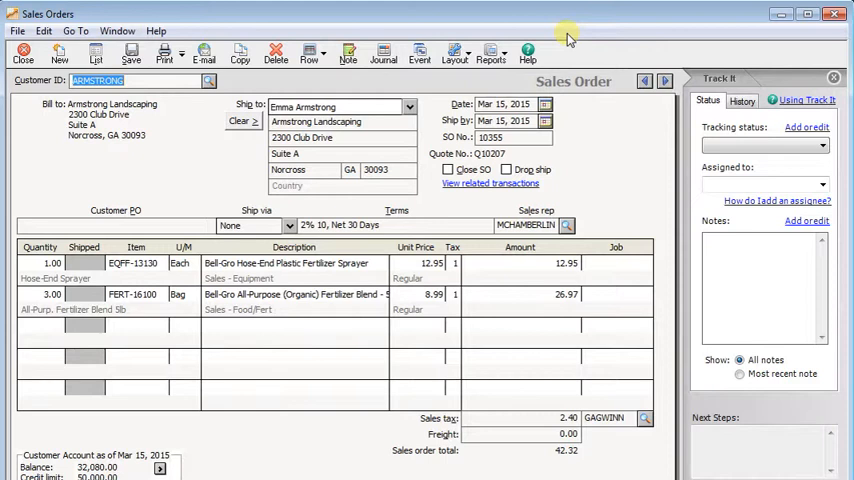
mouse_move(490, 184)
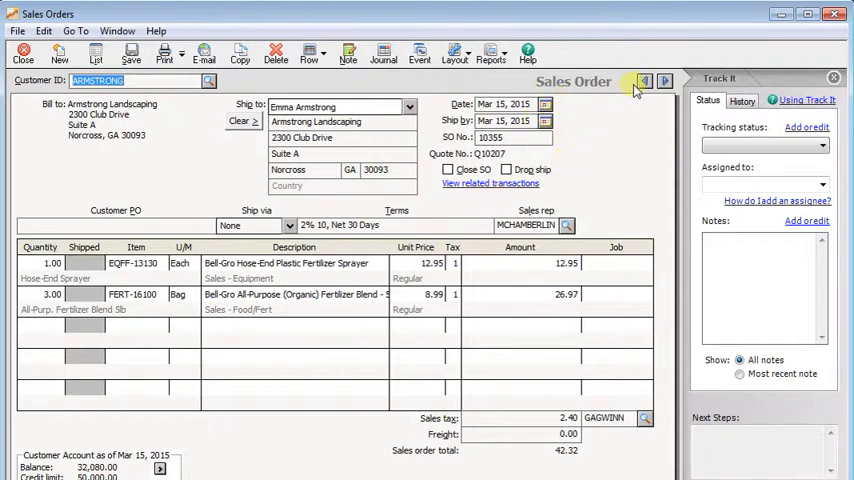
Step: Show the previous sales order, 10352 for Knight Brothers Nurseries ($2,995.57)
click(664, 80)
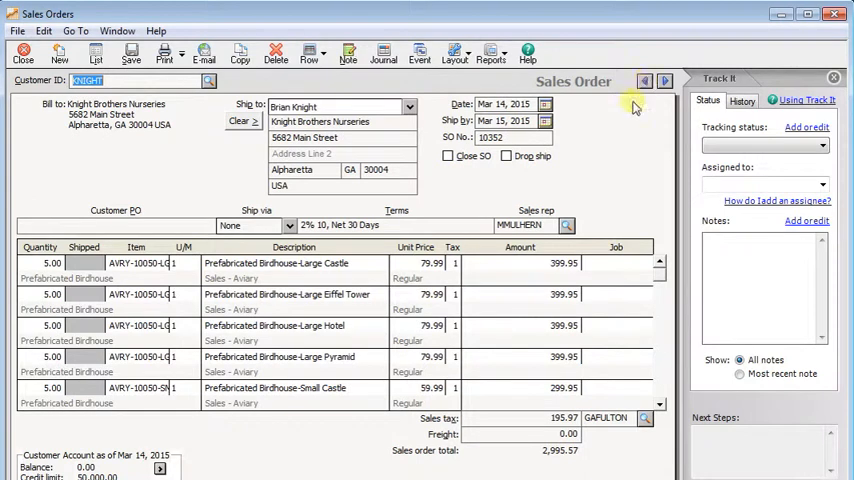
mouse_move(450, 175)
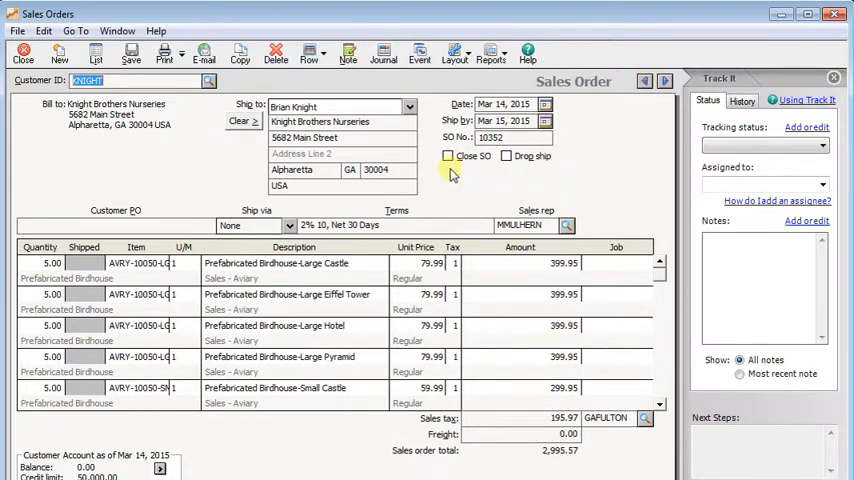
Step: Return to sales order 10355, view its converted quote Q10207, then close it
click(665, 81)
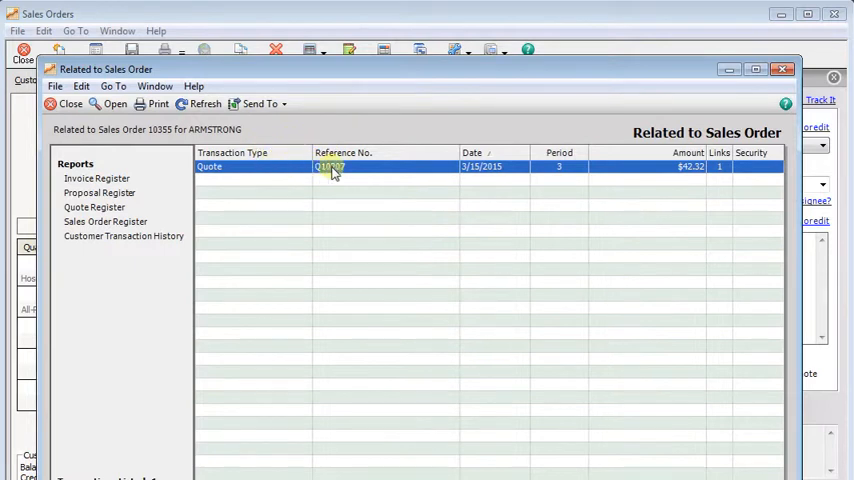
mouse_move(365, 167)
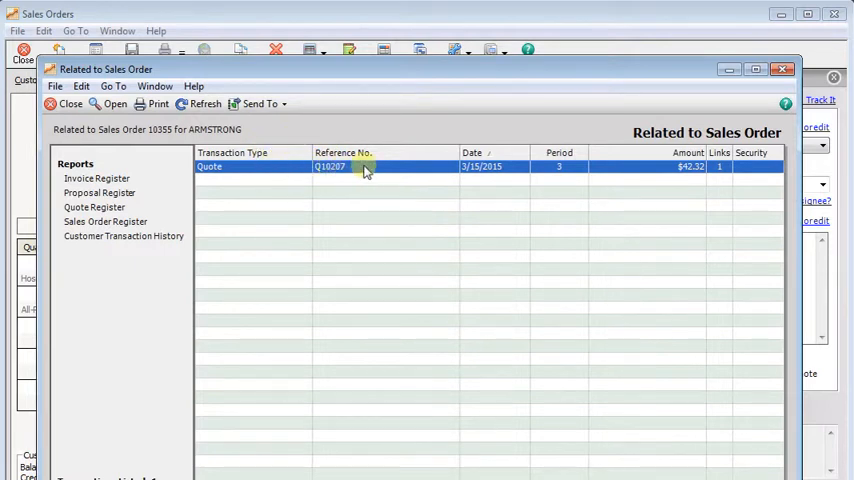
double_click(330, 166)
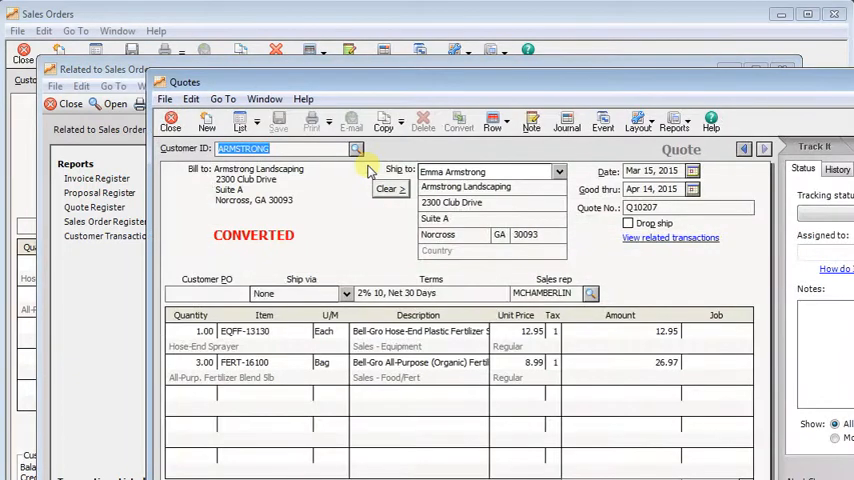
mouse_move(349, 243)
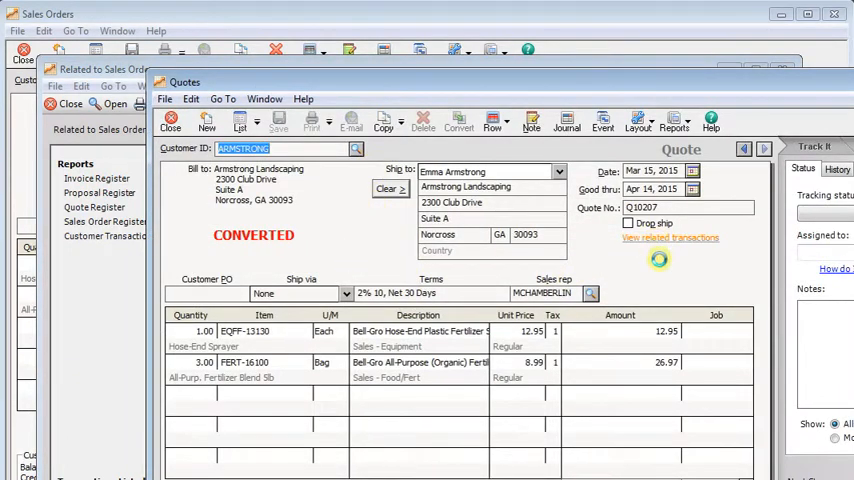
click(669, 237)
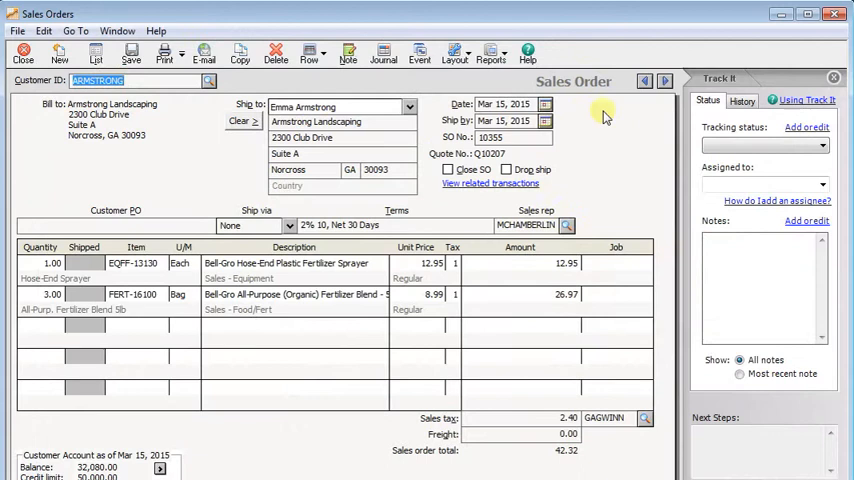
Step: Move to Franklin Botanical Gardens' drop-ship sales order 10357 ($106.89)
click(667, 79)
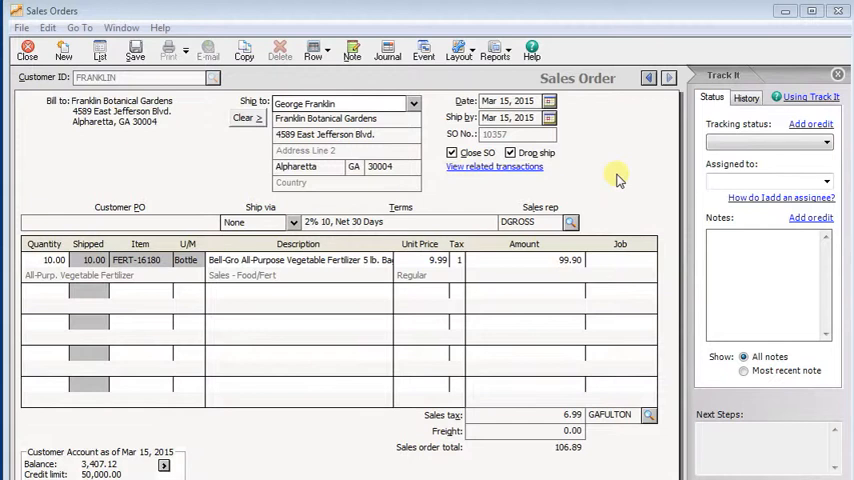
mouse_move(492, 187)
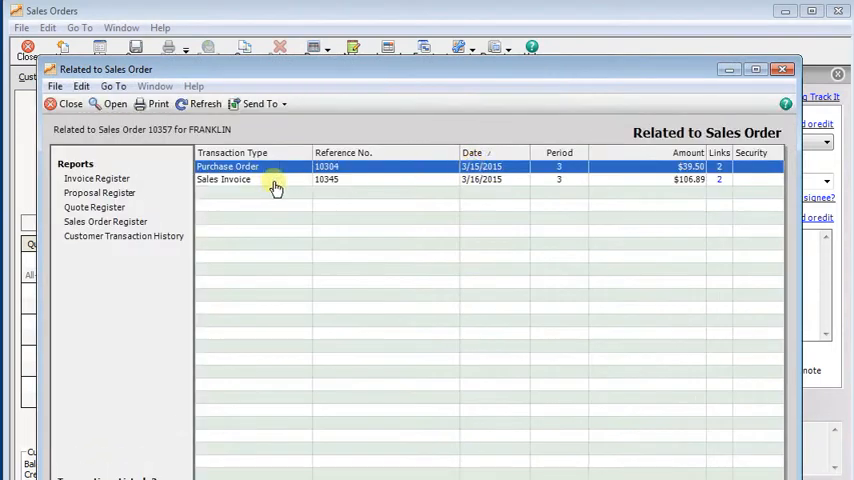
mouse_move(360, 170)
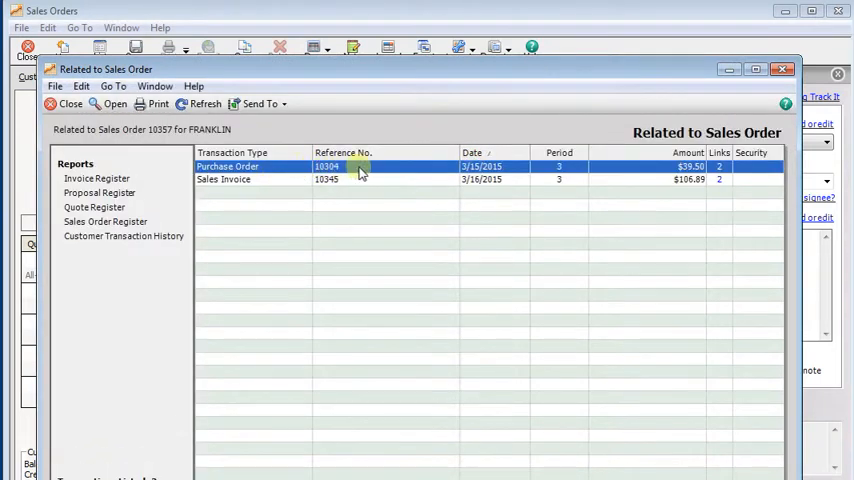
mouse_move(398, 169)
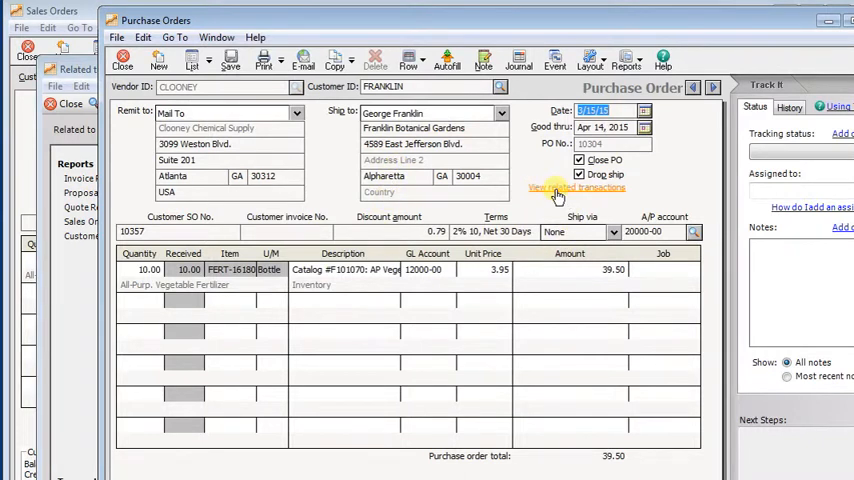
Step: From purchase order 10304's related transactions, open unpaid purchase 965164 from Clooney Chemical Supply
click(577, 188)
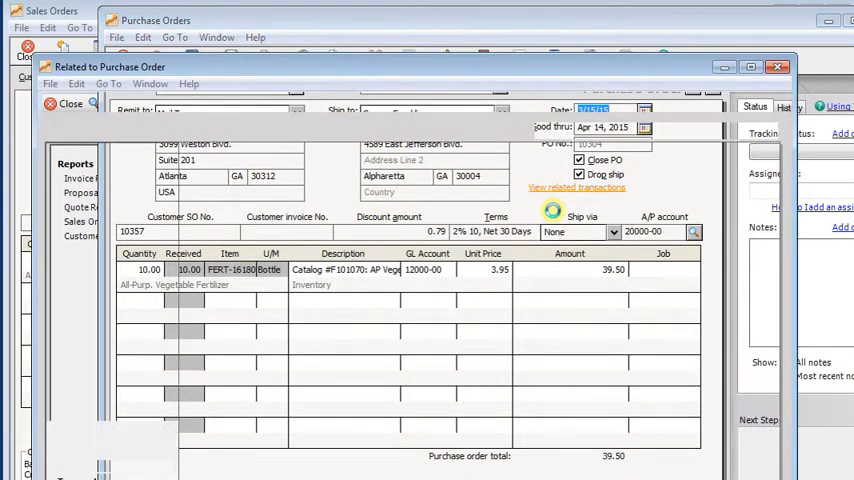
click(577, 188)
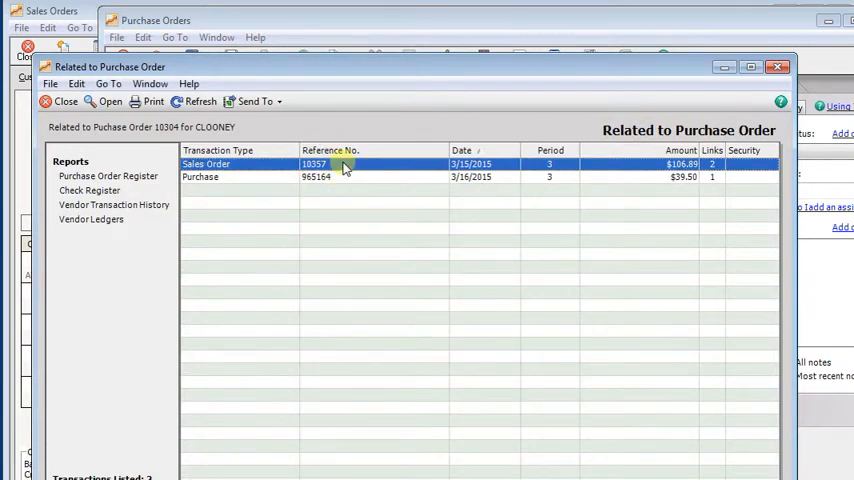
click(340, 177)
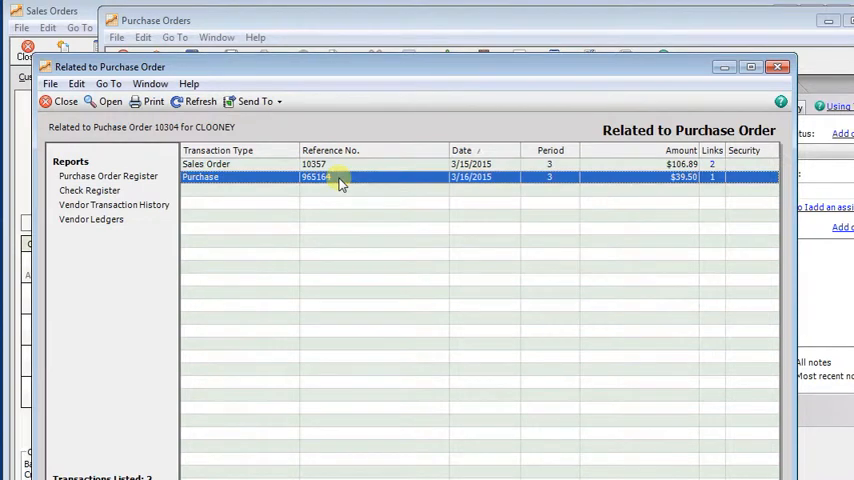
double_click(316, 177)
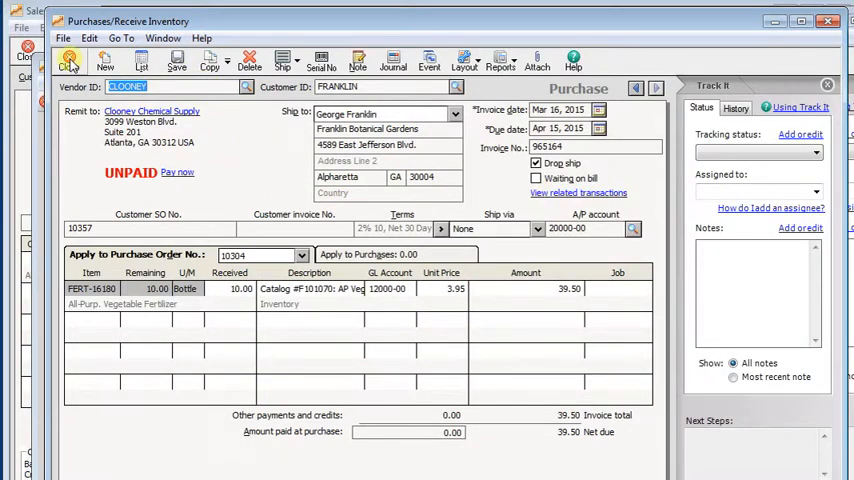
Step: Close purchase 965164 and purchase order 10304, back to sales order 10357's related list
click(577, 192)
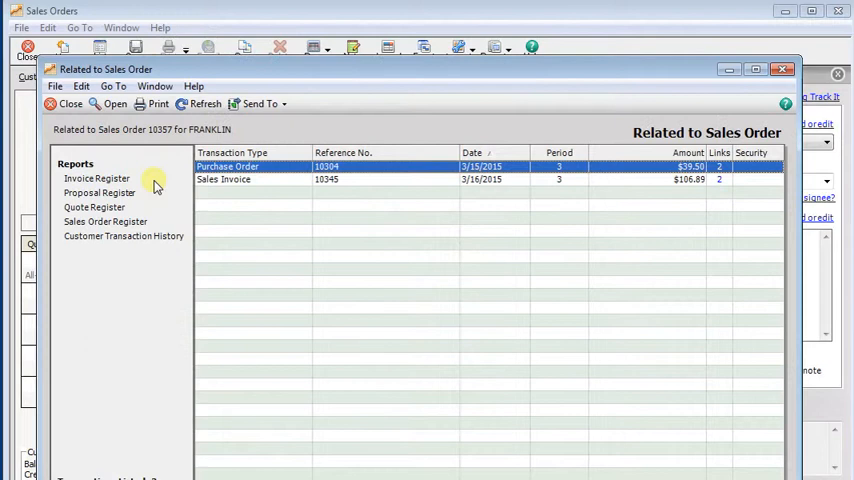
mouse_move(355, 185)
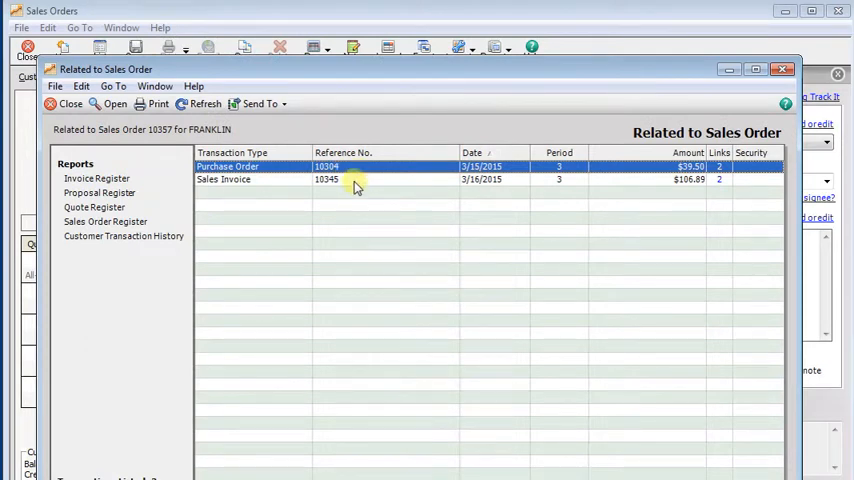
Step: Open Franklin Botanical Gardens' paid sales invoice 10345 for $106.89
click(350, 179)
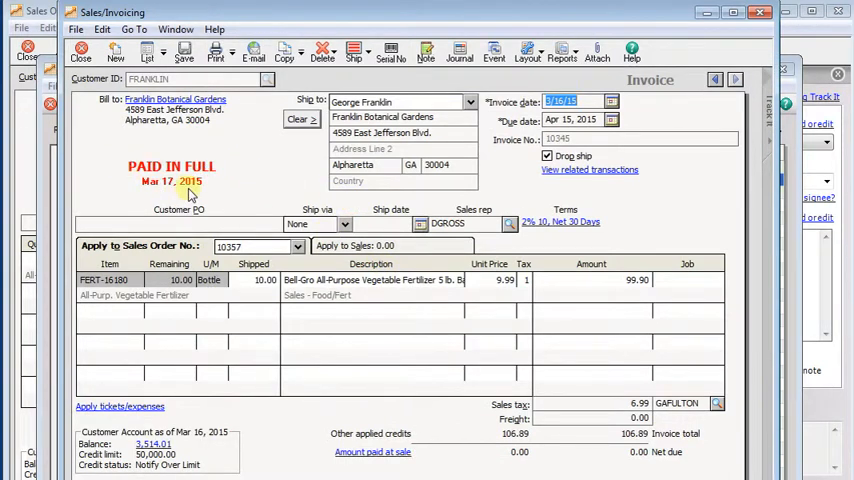
mouse_move(517, 194)
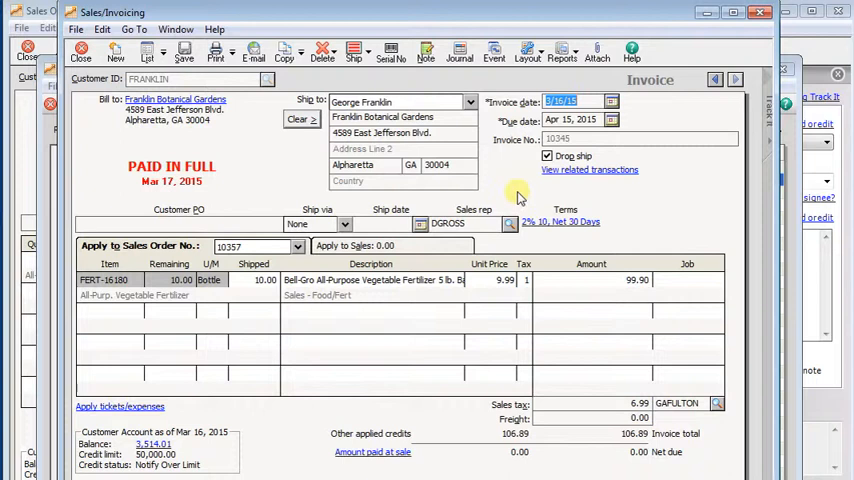
mouse_move(578, 271)
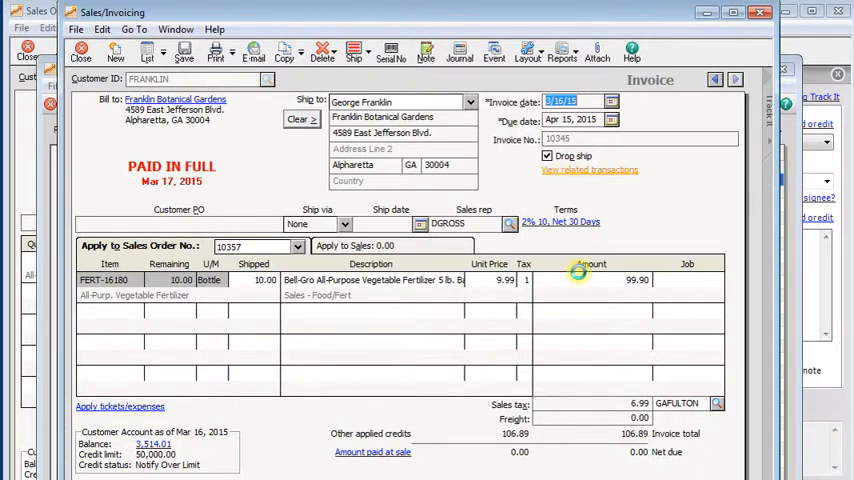
Step: List invoice 10345's related transactions and open receipt 85741
click(589, 169)
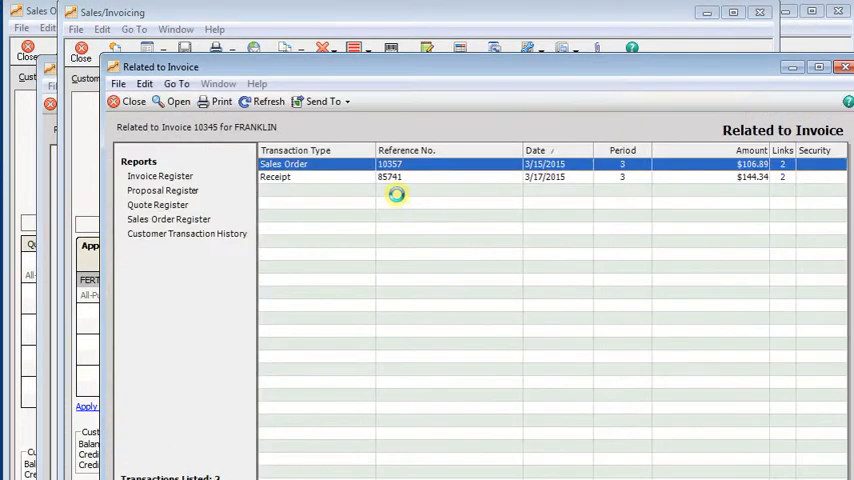
click(390, 177)
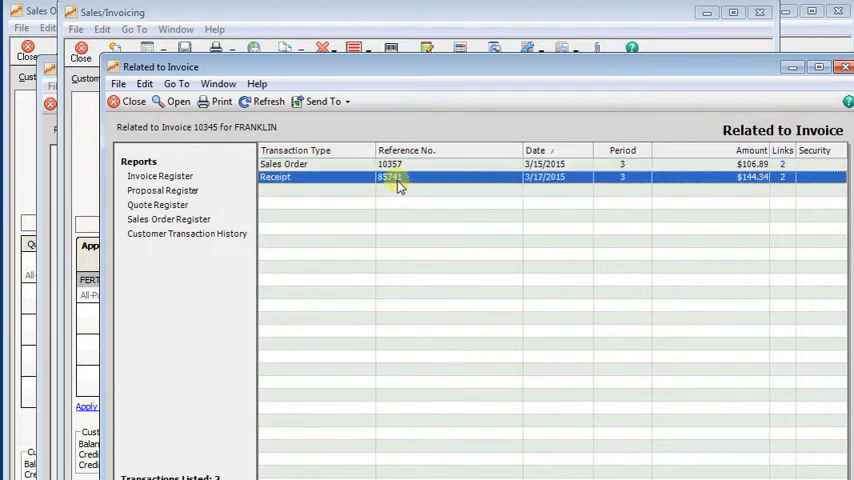
double_click(389, 177)
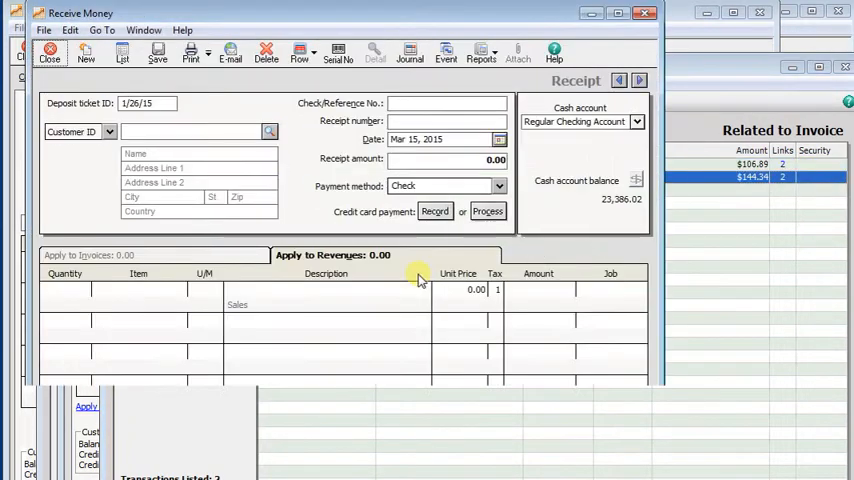